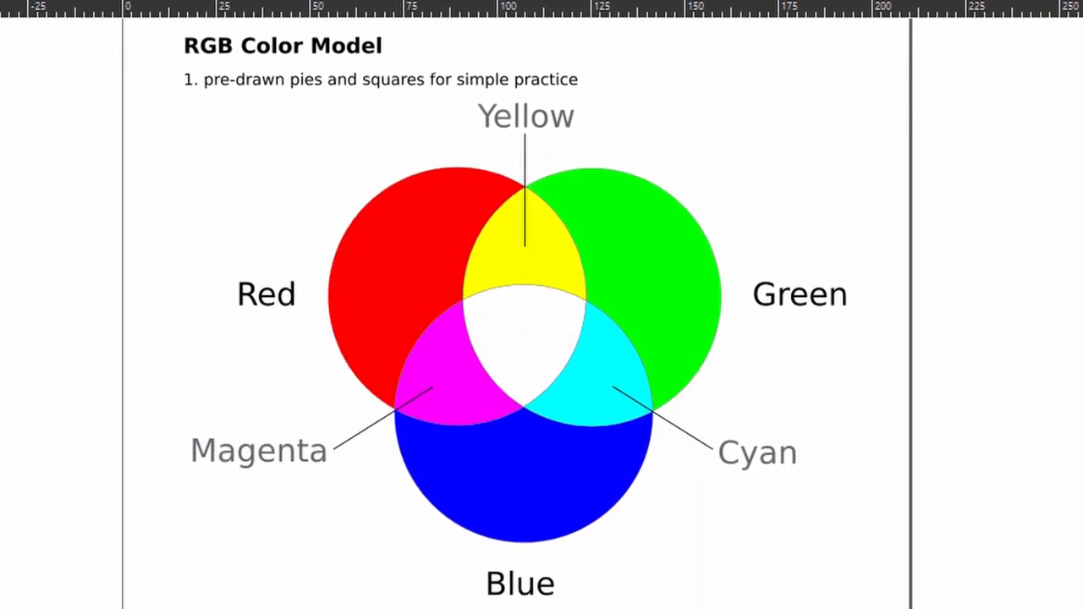
{"action": "scroll", "scroll_direction": "down", "scroll_amount": 3}
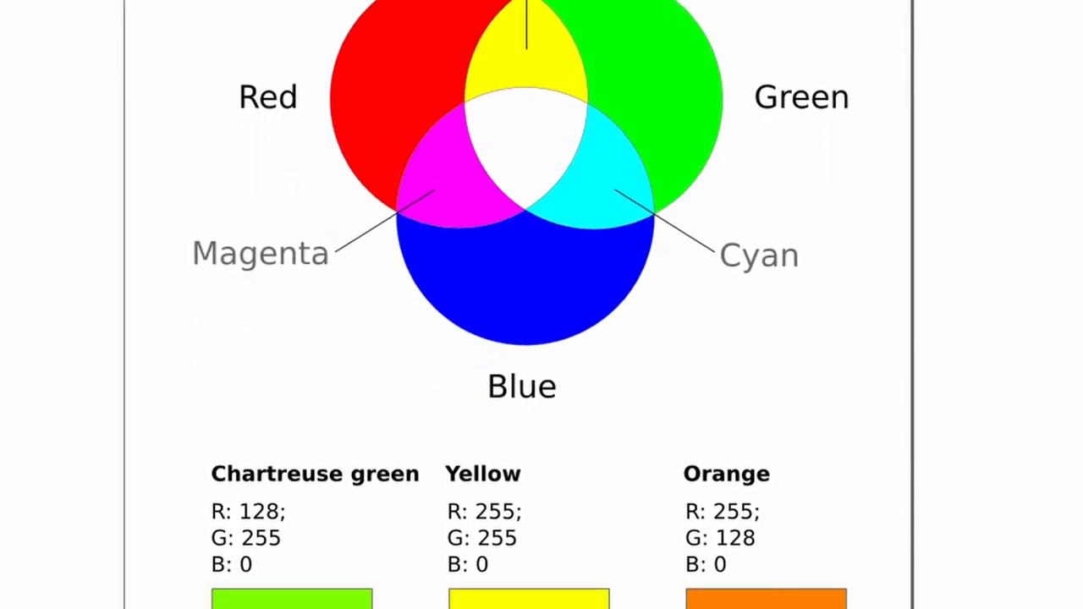
{"action": "scroll", "scroll_direction": "down", "scroll_amount": 3}
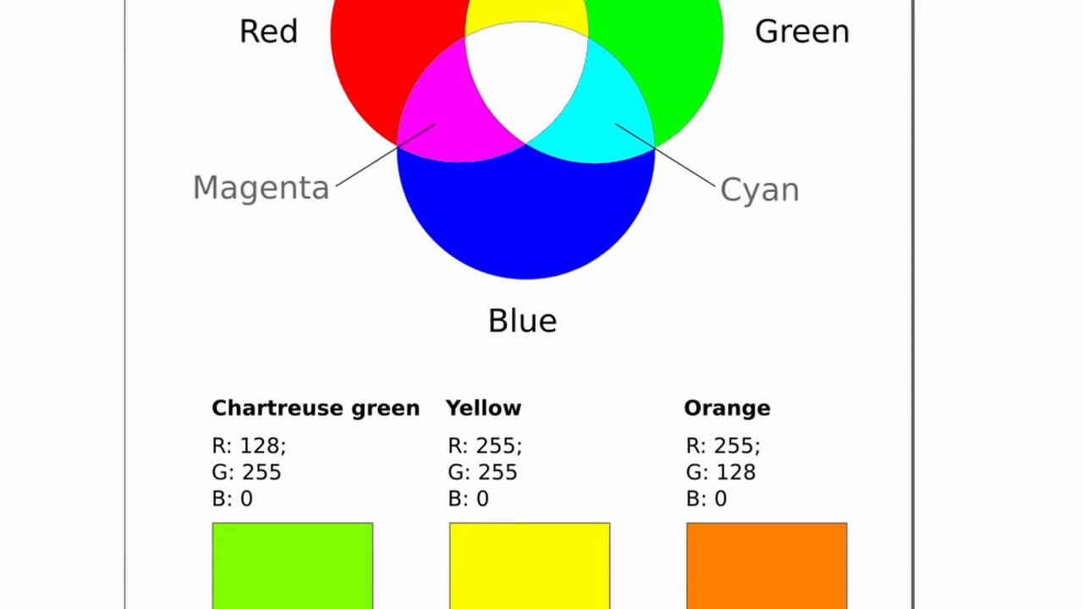
{"action": "scroll", "scroll_direction": "down", "scroll_amount": 3}
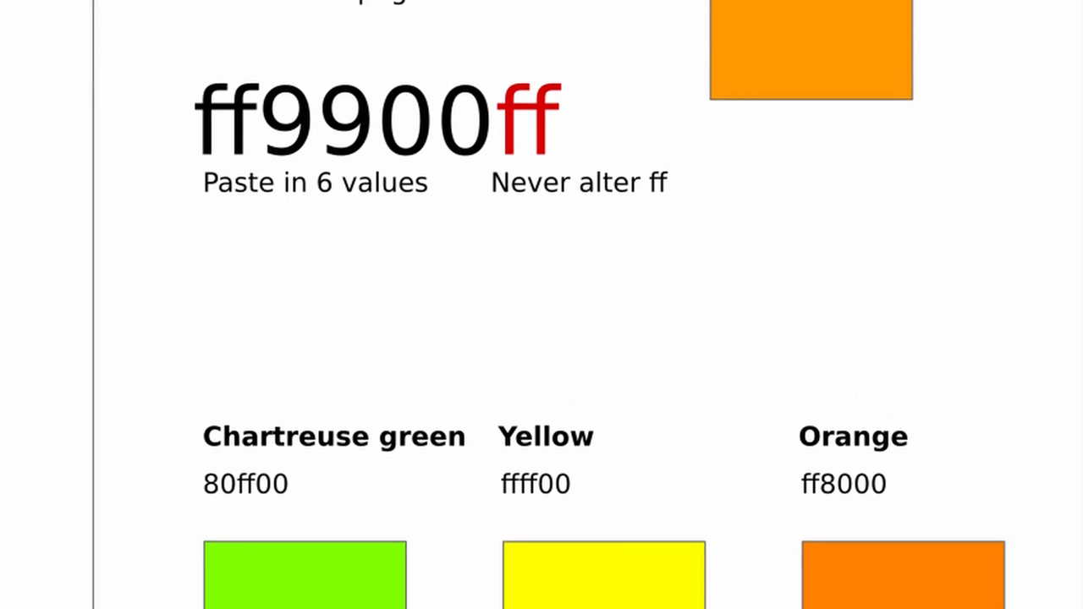
{"action": "scroll", "scroll_direction": "down", "scroll_amount": 3}
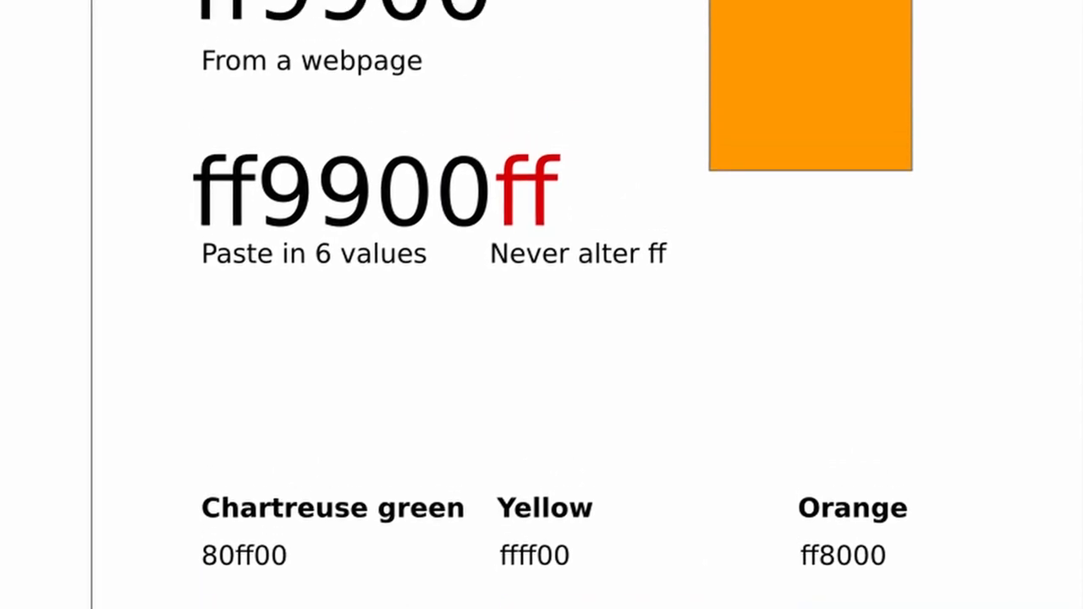
{"action": "scroll", "scroll_direction": "down", "scroll_amount": 3}
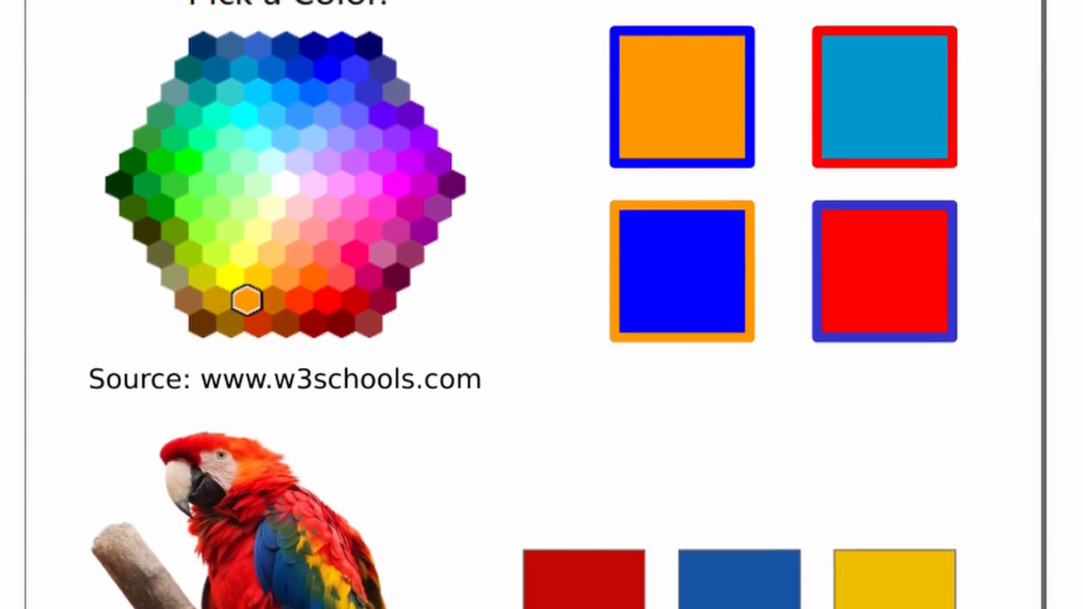
{"action": "scroll", "scroll_direction": "down", "scroll_amount": 3}
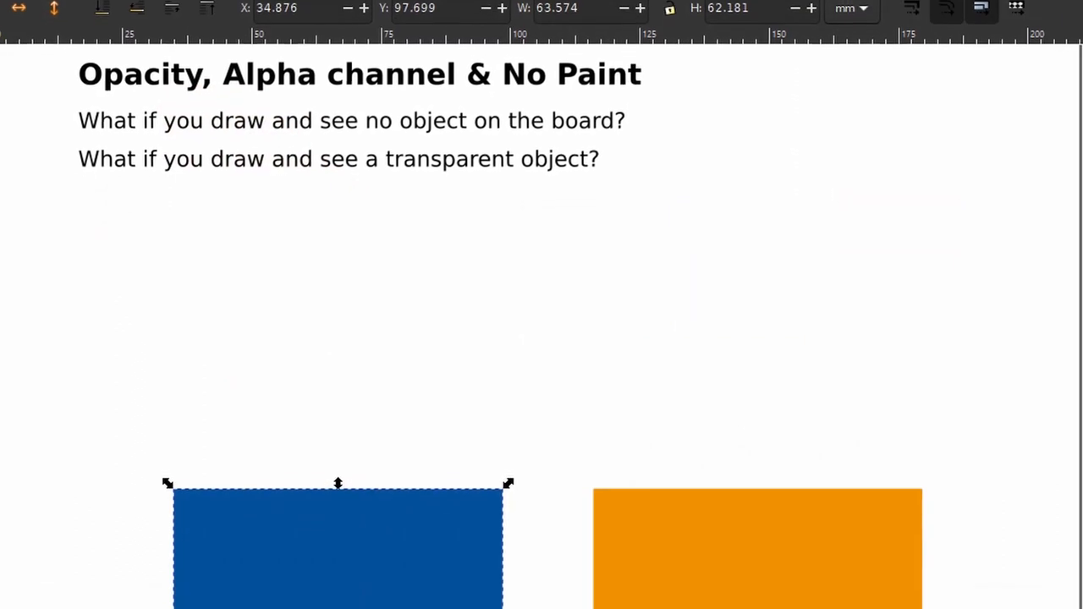
{"action": "scroll", "scroll_direction": "down", "scroll_amount": 3}
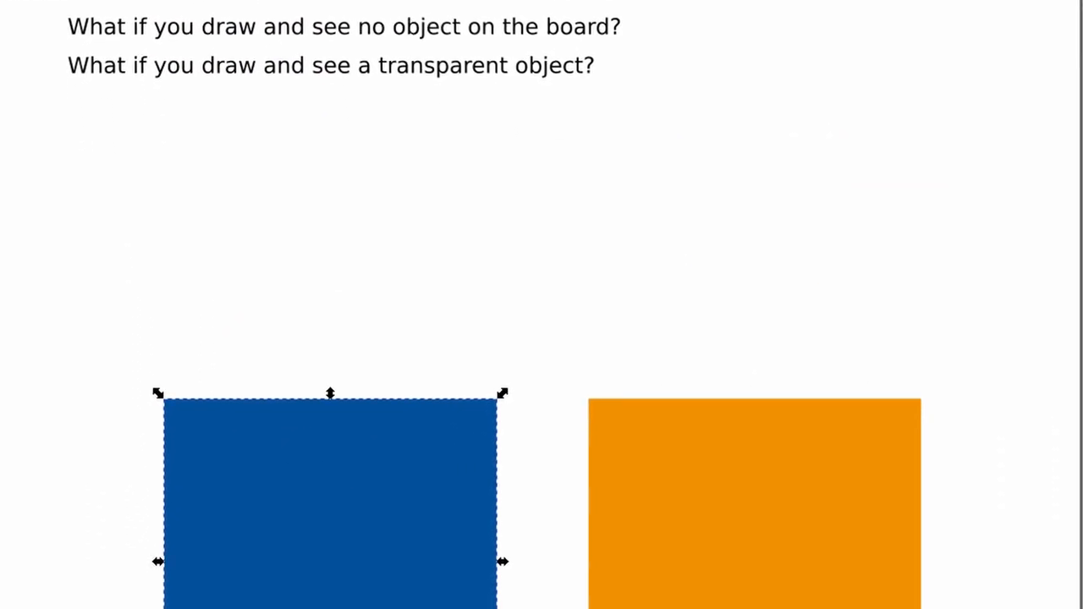